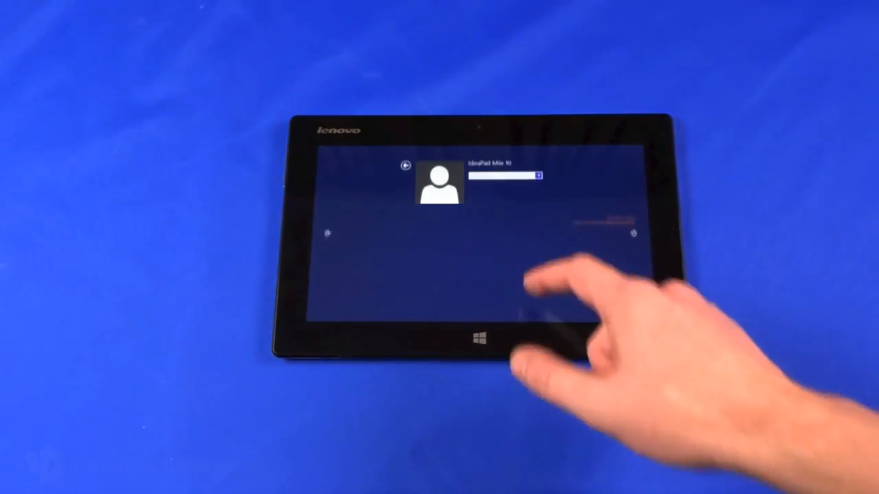
# - Sign in to reach the Start screen, then scroll its tiles sideways to the Lenovo apps group
pyautogui.click(520, 175)
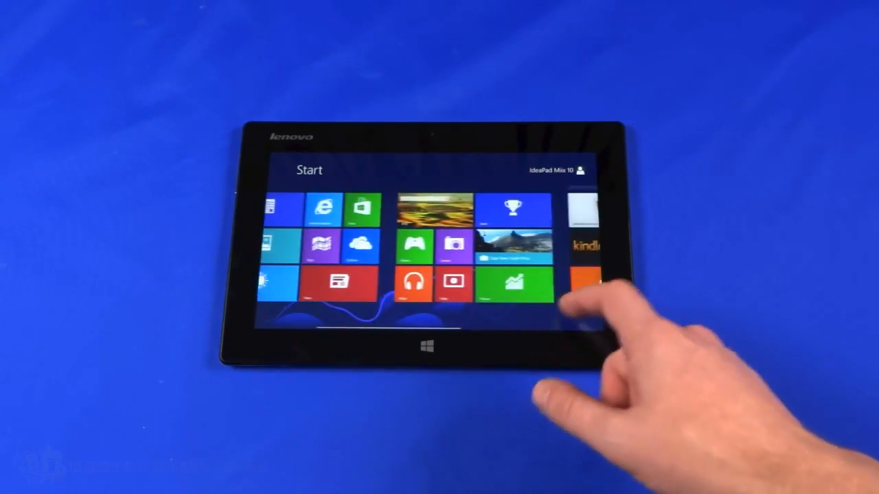
pyautogui.hscroll(-3)
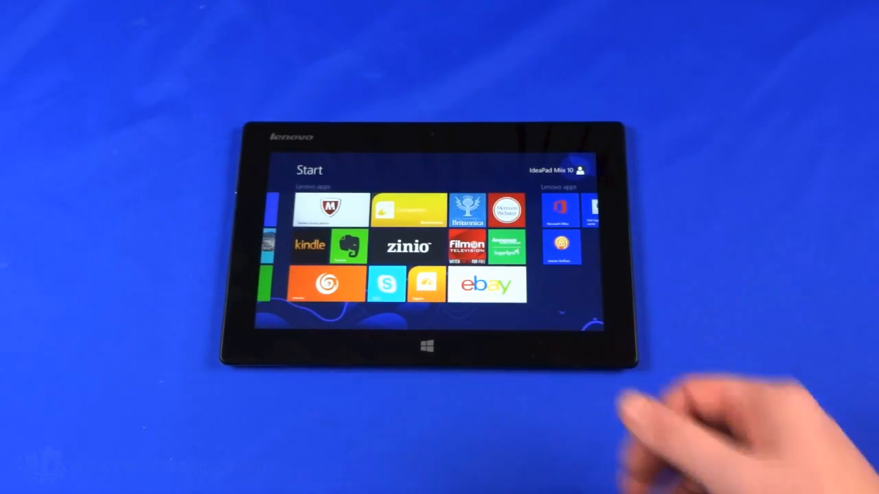
pyautogui.moveTo(721, 446)
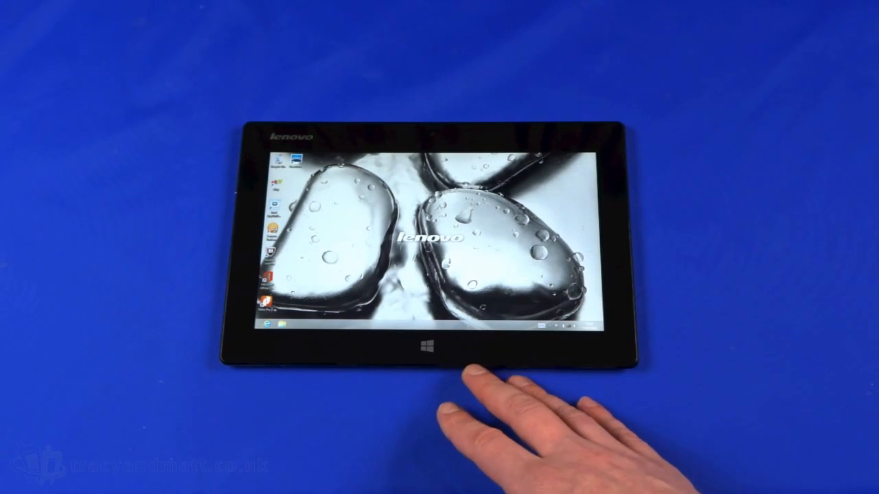
pyautogui.moveTo(522, 426)
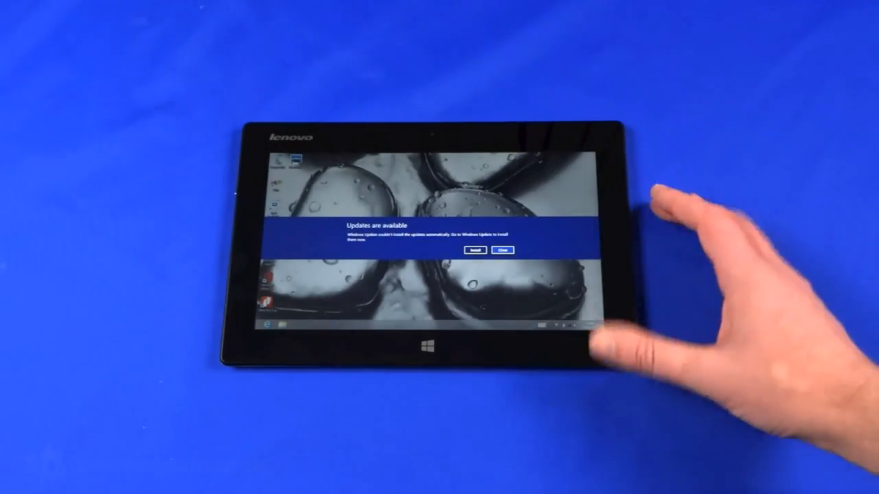
# - Dismiss the 'Updates are available' banner and return from the desktop to the Start screen
pyautogui.click(503, 250)
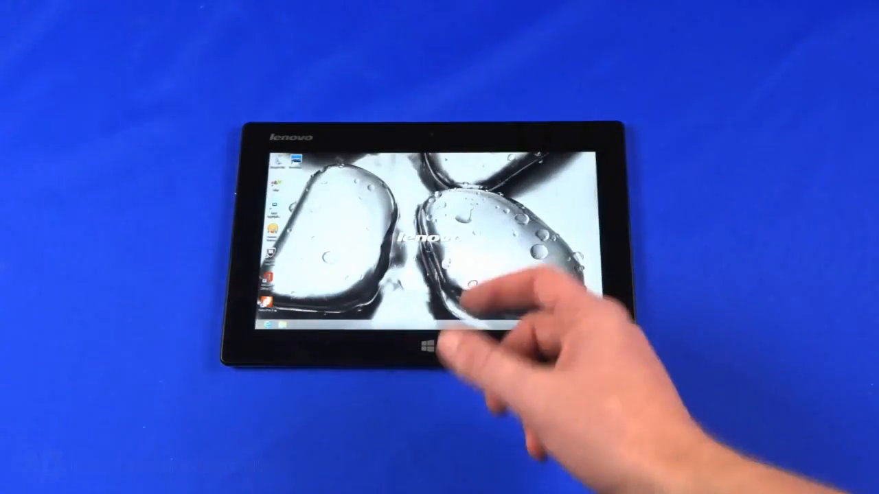
pyautogui.click(426, 345)
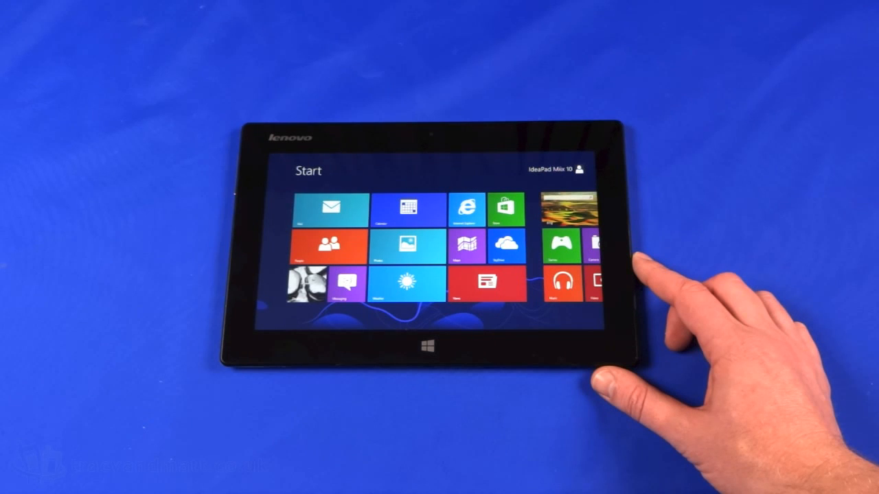
pyautogui.moveTo(631, 289)
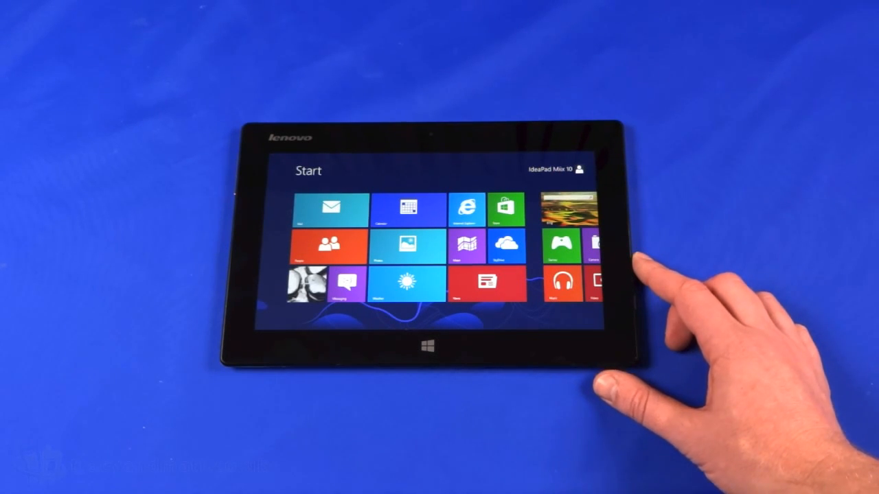